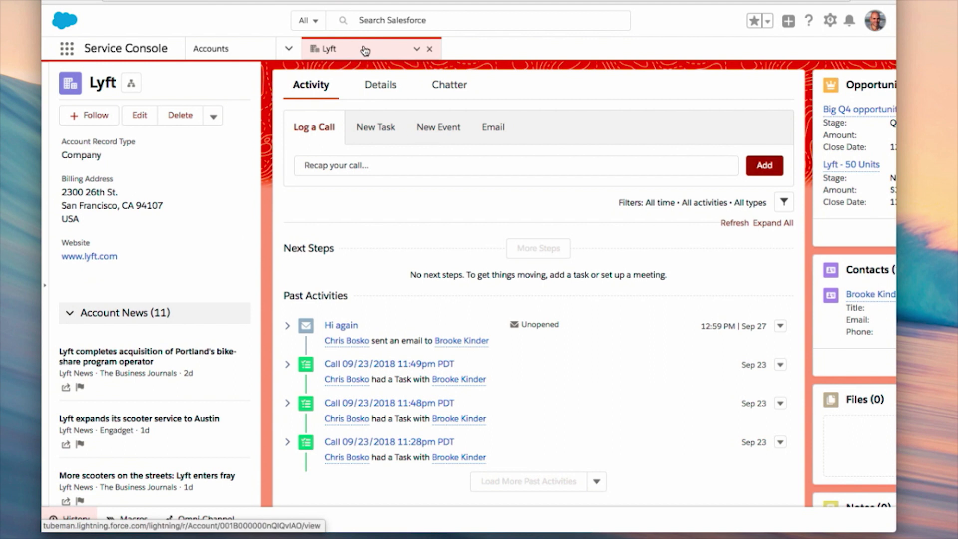
pyautogui.moveTo(234, 383)
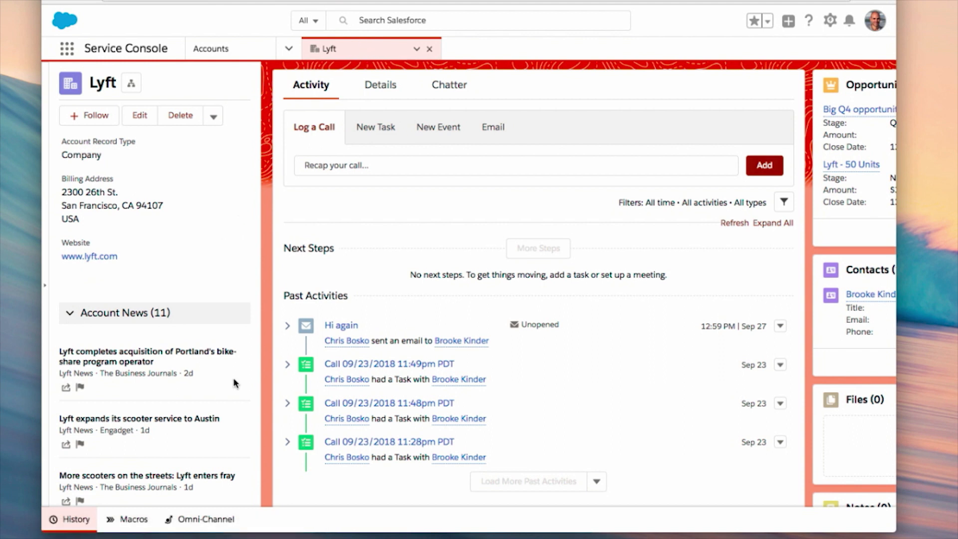
pyautogui.moveTo(176, 372)
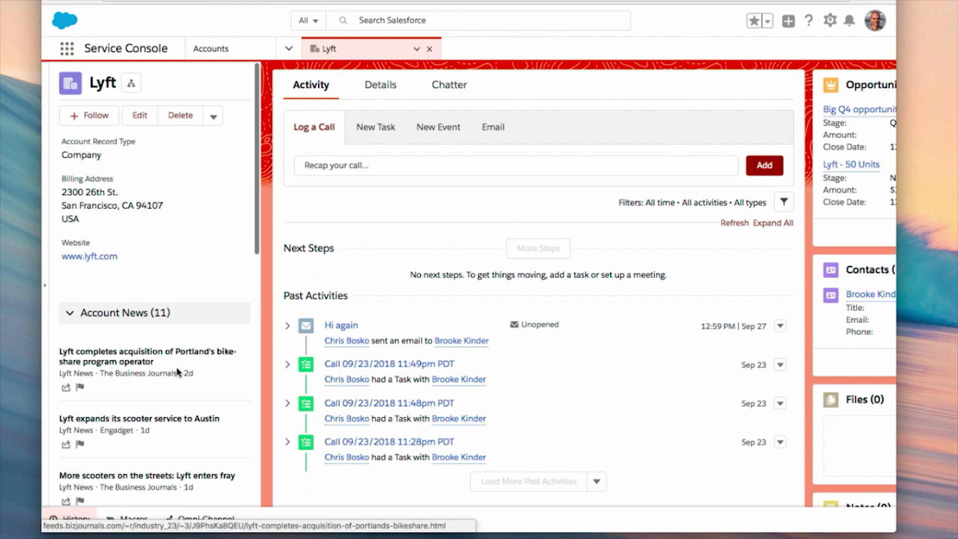
# Open the History utility to list recently visited tabs over the Lyft account.
pyautogui.click(73, 519)
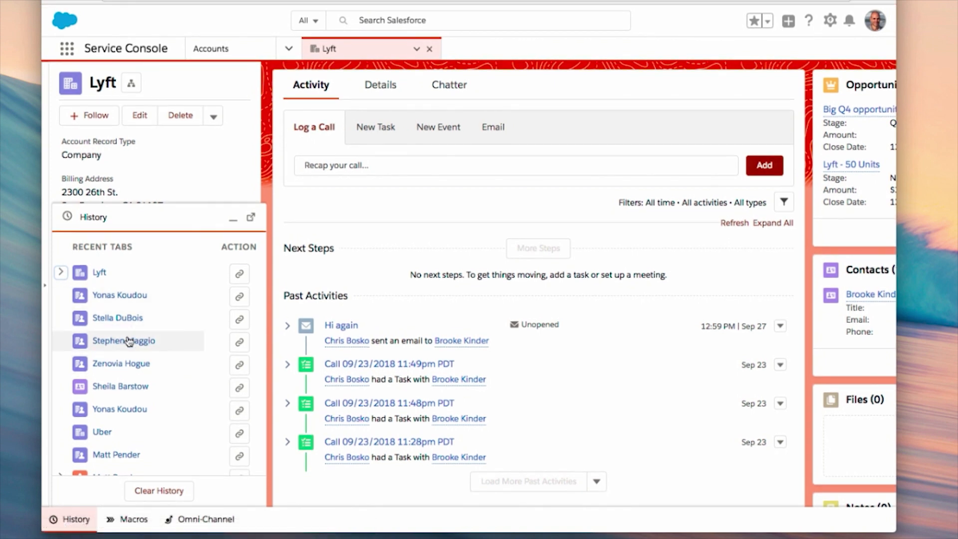
pyautogui.click(123, 341)
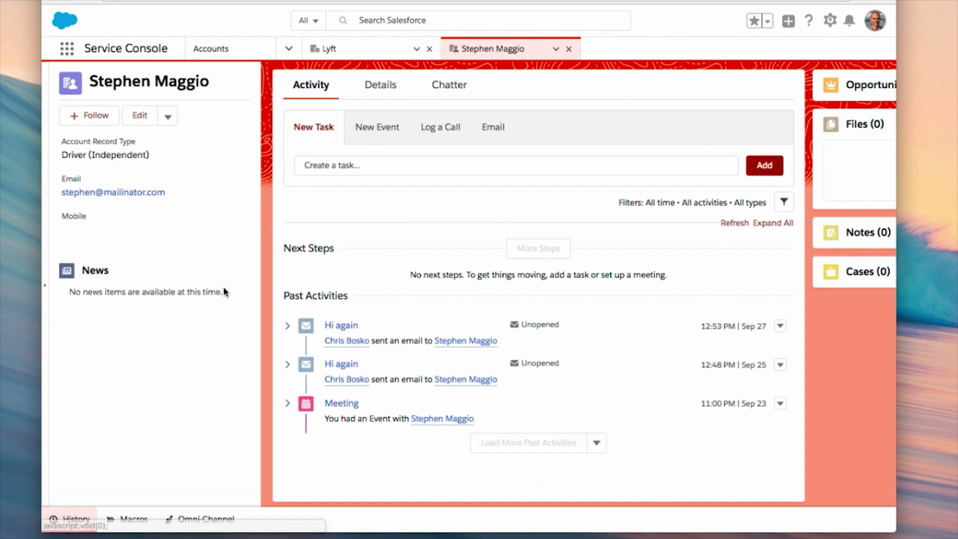
pyautogui.click(324, 48)
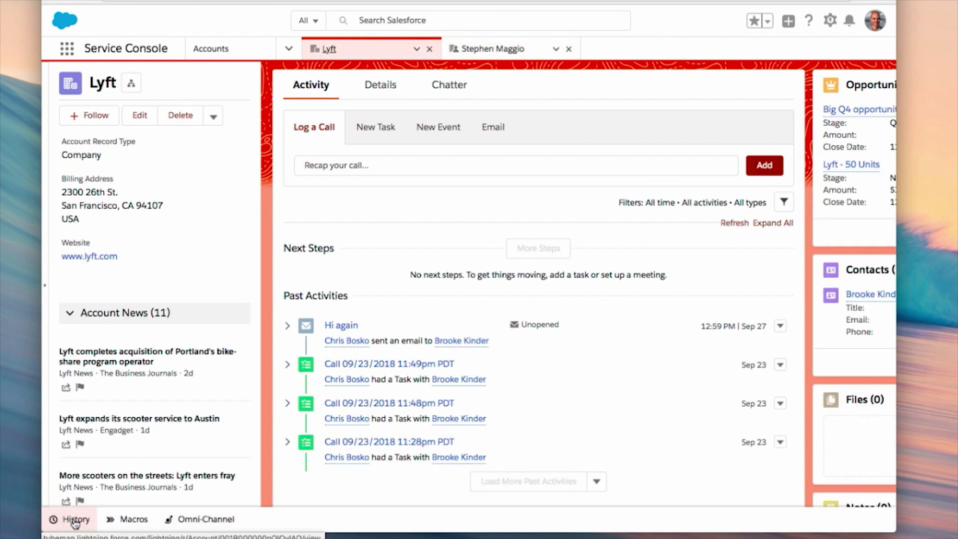
pyautogui.click(74, 520)
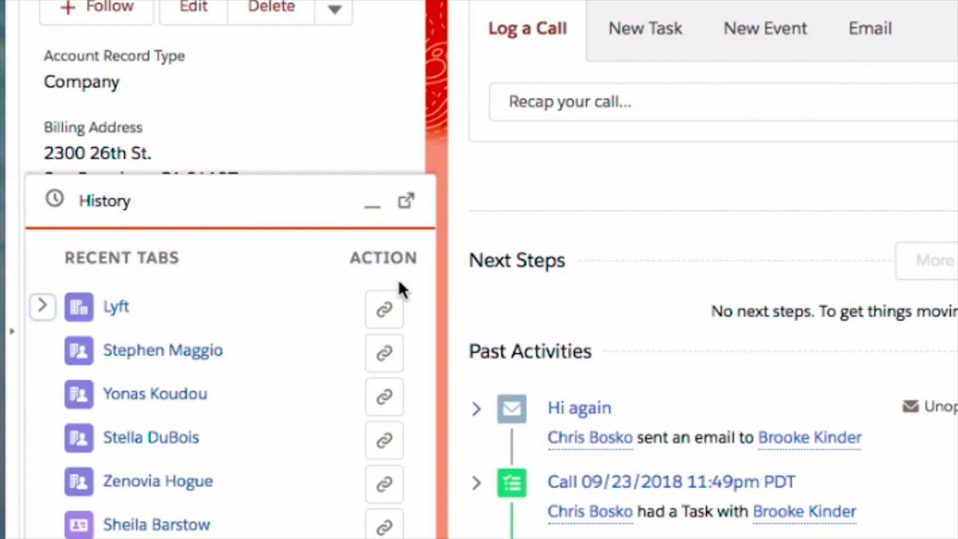
pyautogui.moveTo(405, 201)
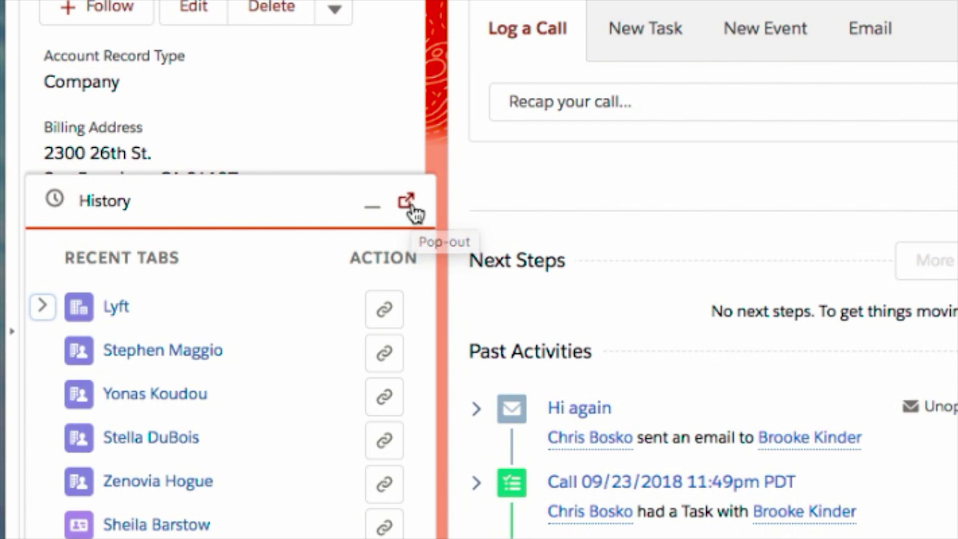
# Pop the History panel out into its own window beside the console.
pyautogui.click(405, 204)
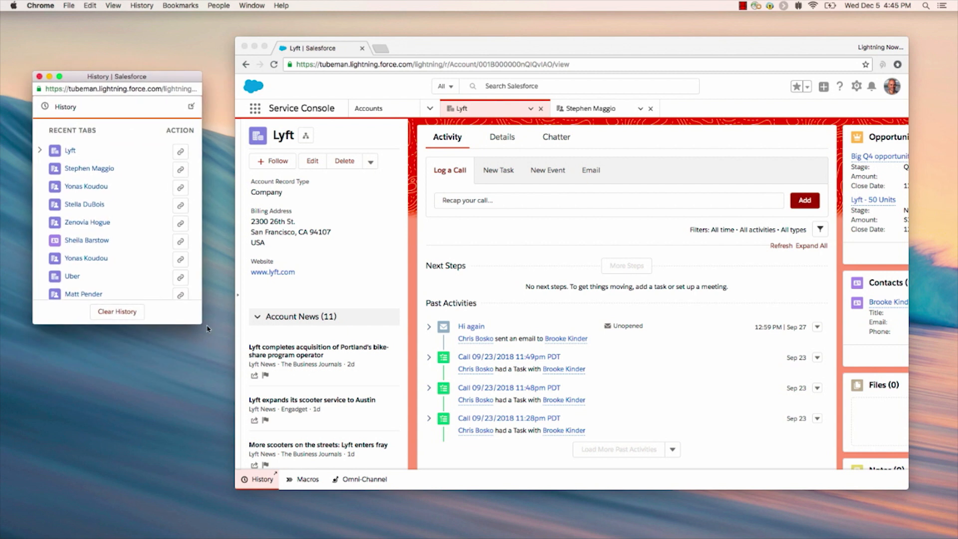
pyautogui.moveTo(180, 325)
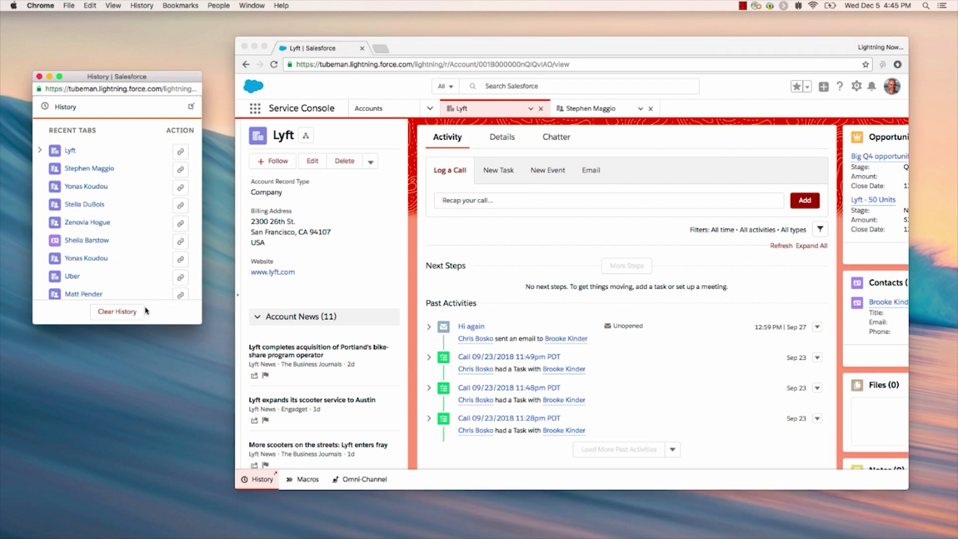
pyautogui.moveTo(101, 176)
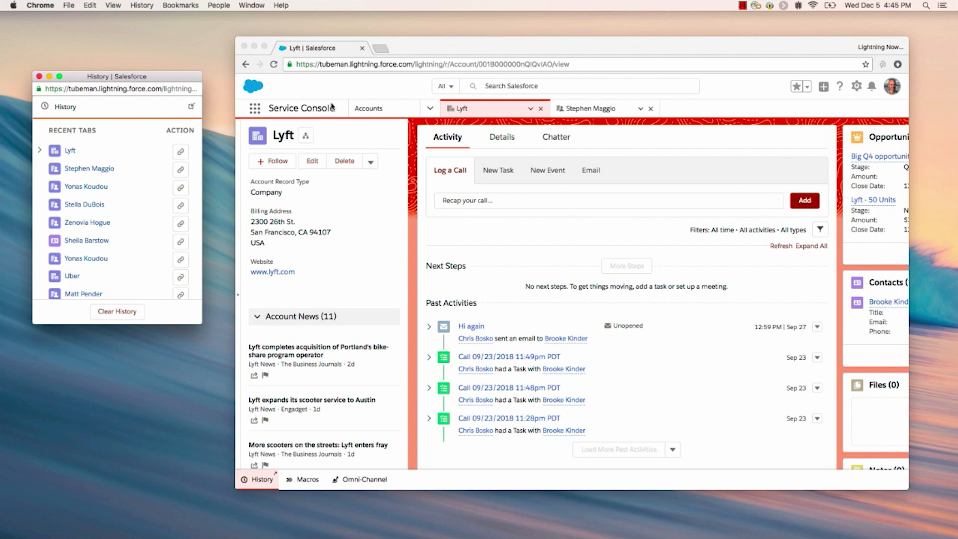
# Open the Uber account in a new console tab from the popped-out History window.
pyautogui.click(369, 108)
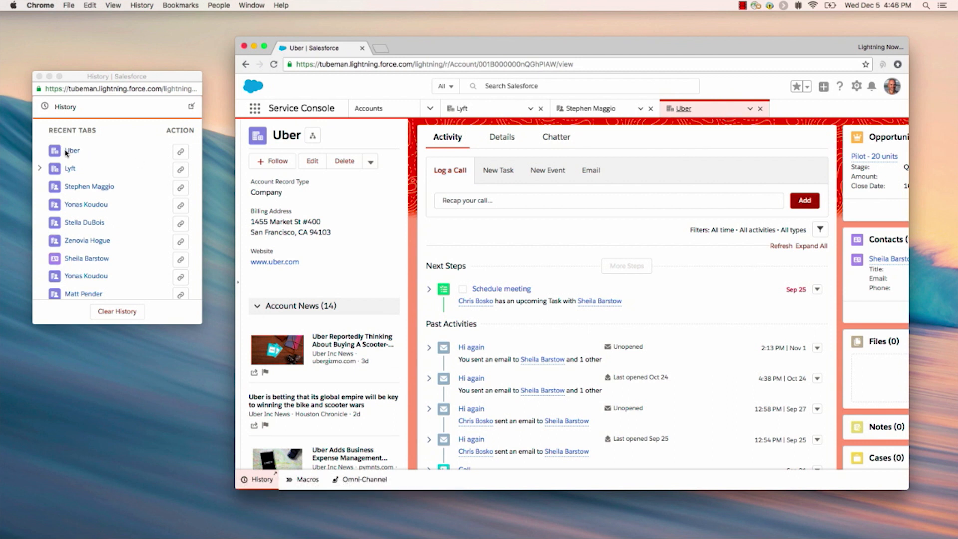
pyautogui.moveTo(71, 151)
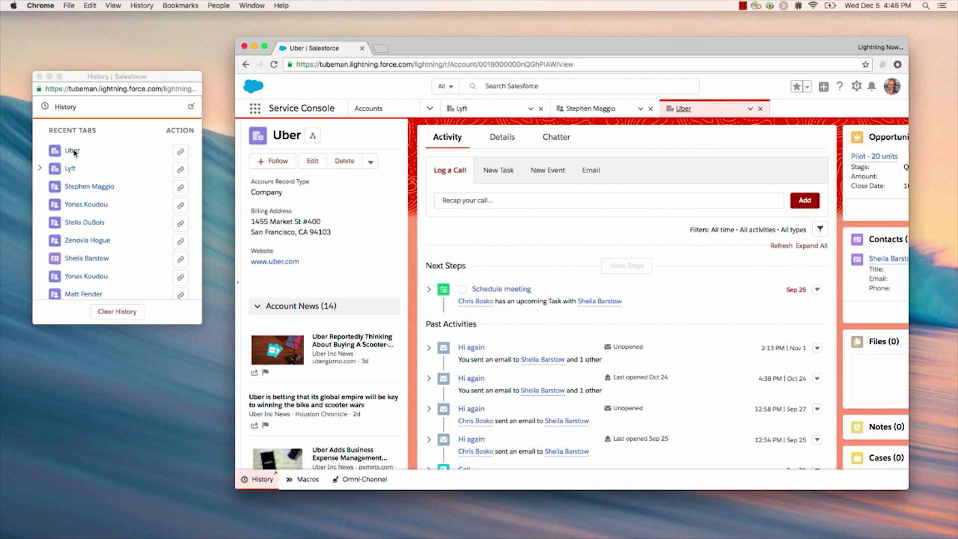
pyautogui.moveTo(104, 224)
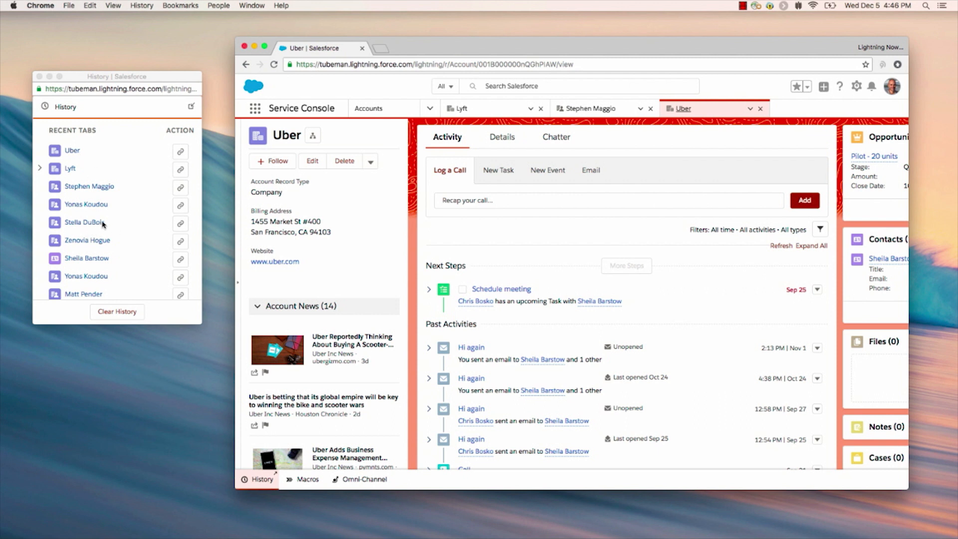
# Open Stella DuBois's record in a new console tab from the popped-out History.
pyautogui.click(83, 222)
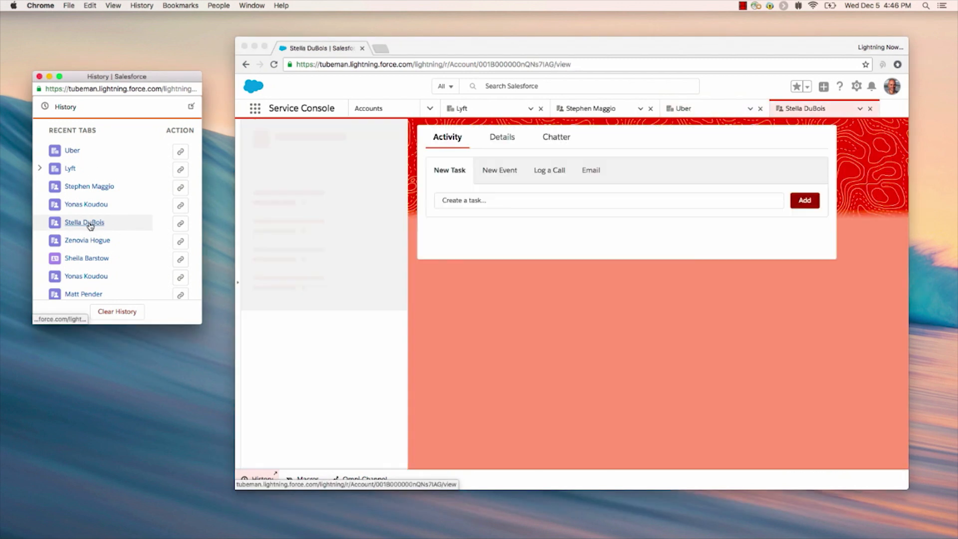
pyautogui.click(84, 222)
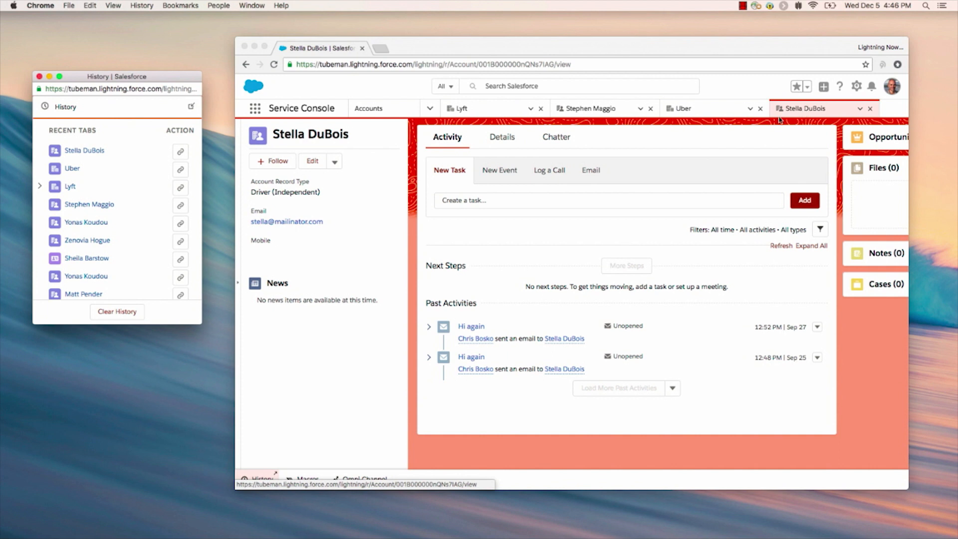
pyautogui.moveTo(173, 320)
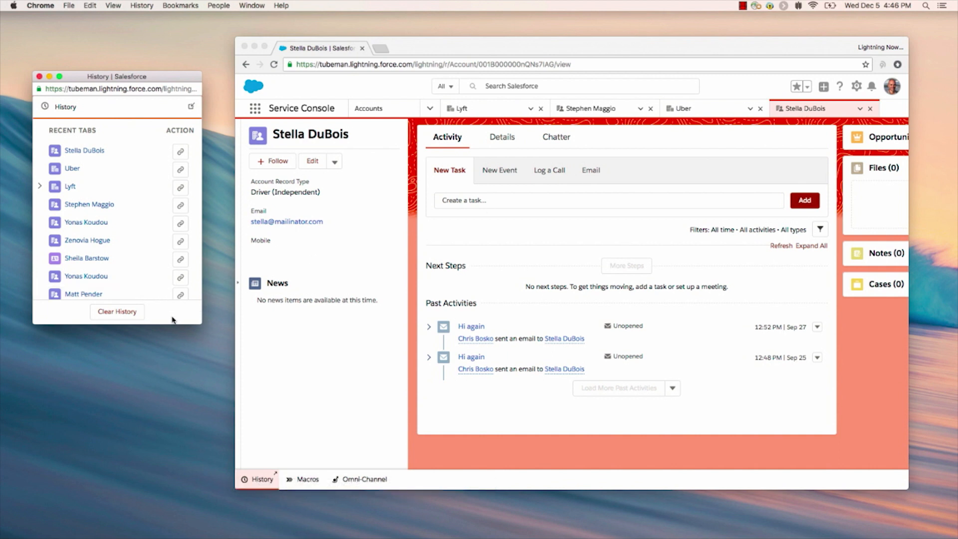